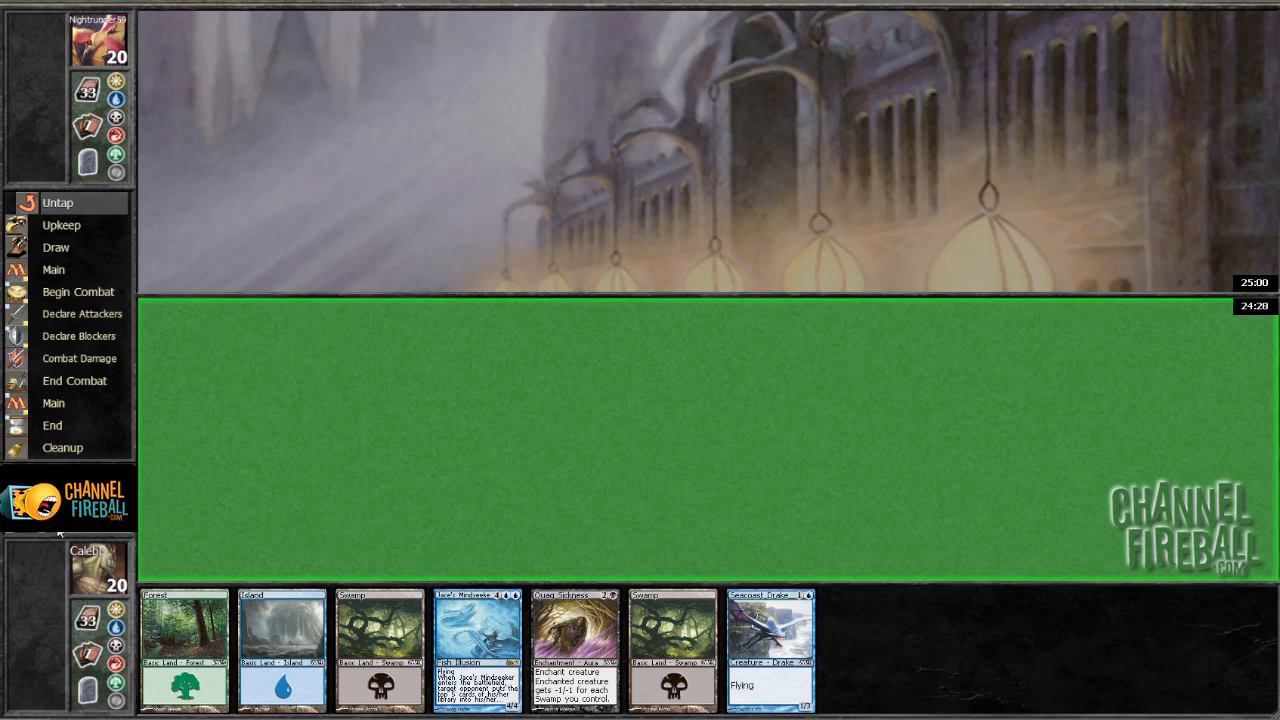
{"action": "mouse_move", "coordinate": [380, 472]}
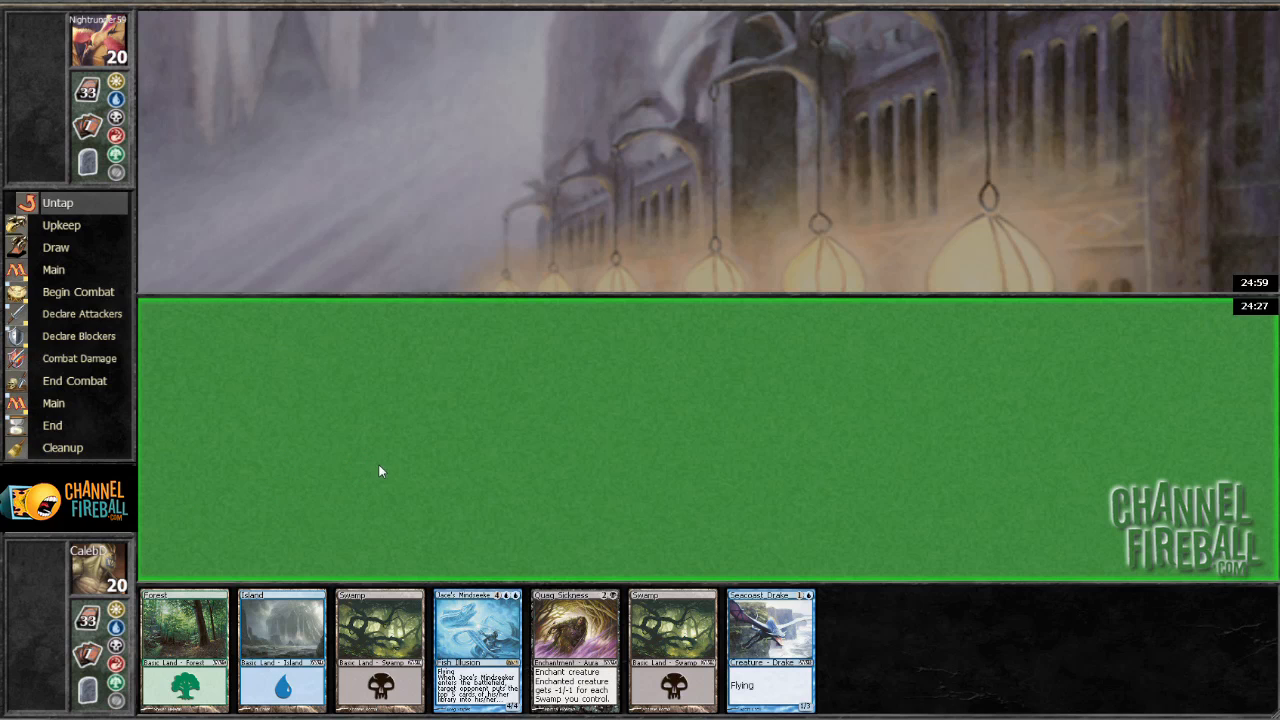
{"action": "mouse_move", "coordinate": [376, 460]}
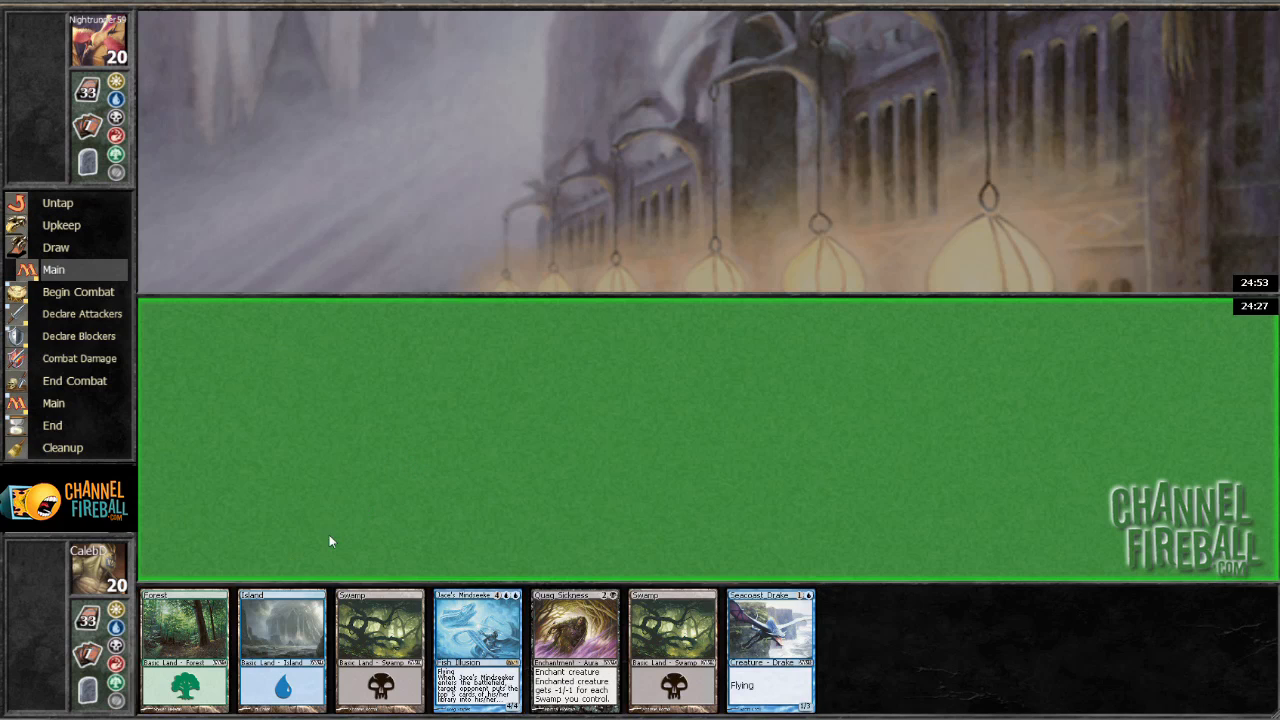
Step: Play the opening lands and cast the flying blue creature, passing priority through the turn
{"action": "left_click", "coordinate": [280, 650]}
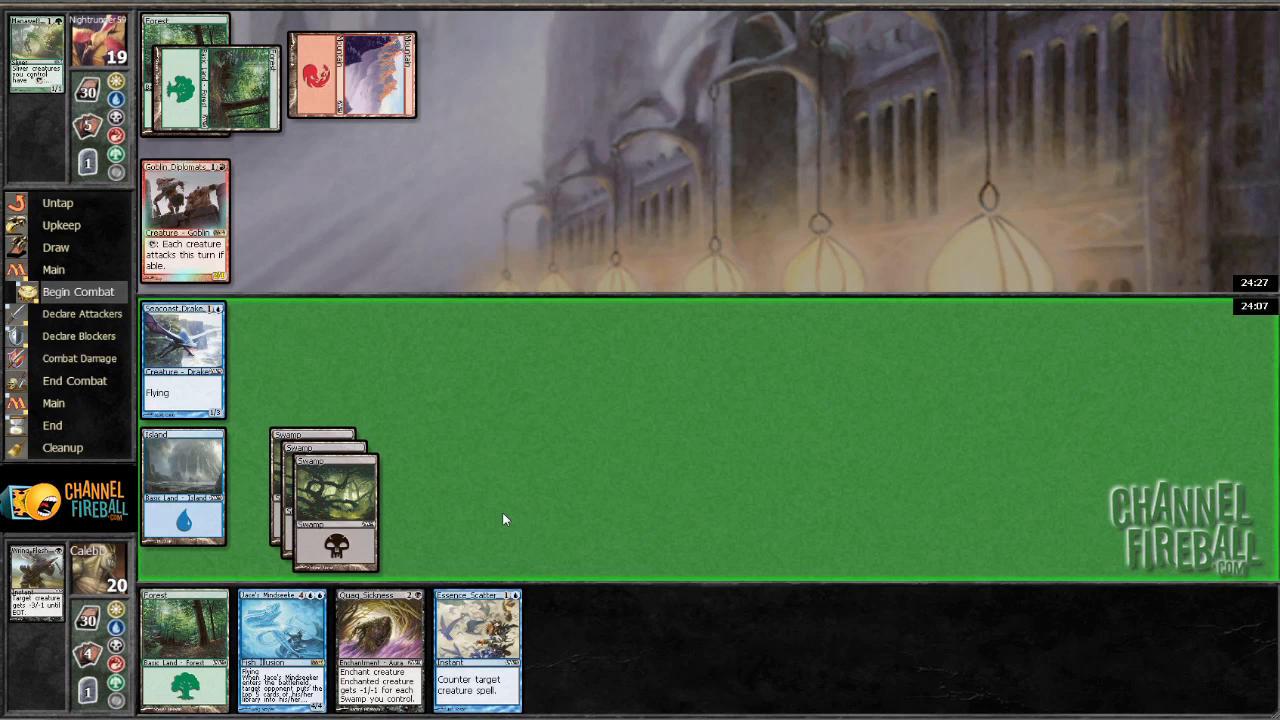
Step: Play a Forest and cast the blue creature-tapping spell, leaving two cards in hand
{"action": "left_click", "coordinate": [52, 402]}
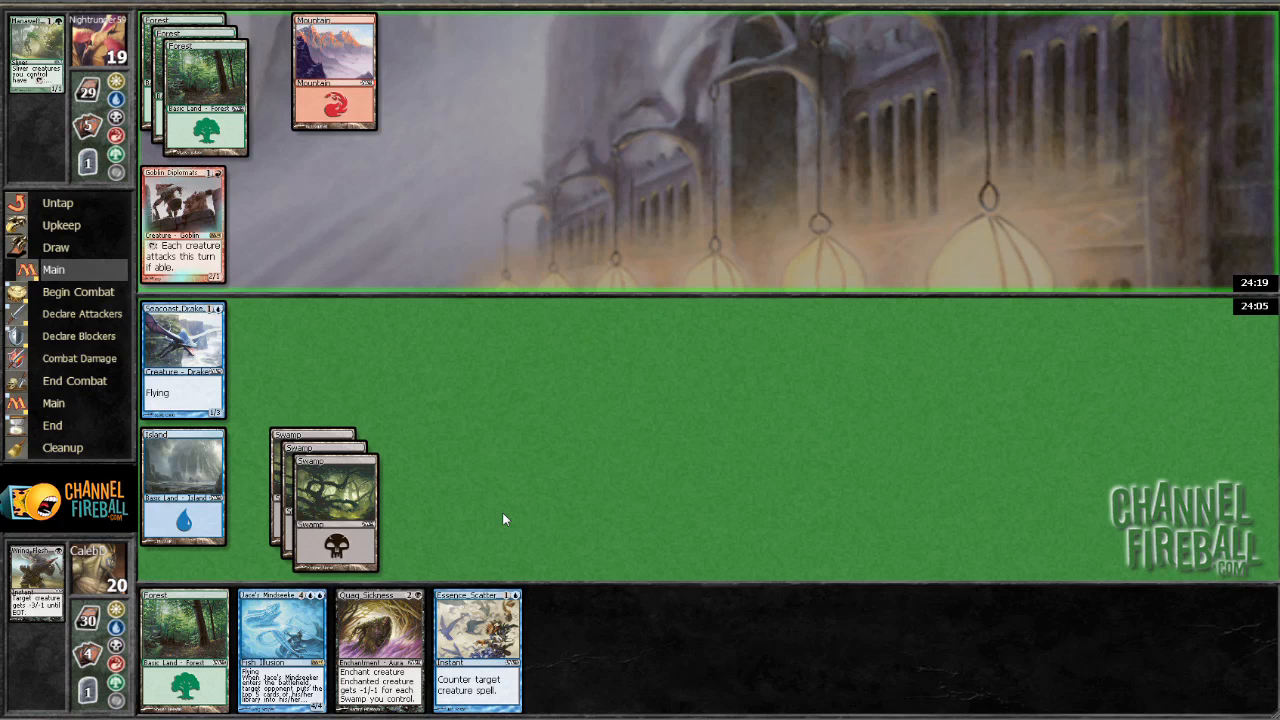
{"action": "mouse_move", "coordinate": [516, 456]}
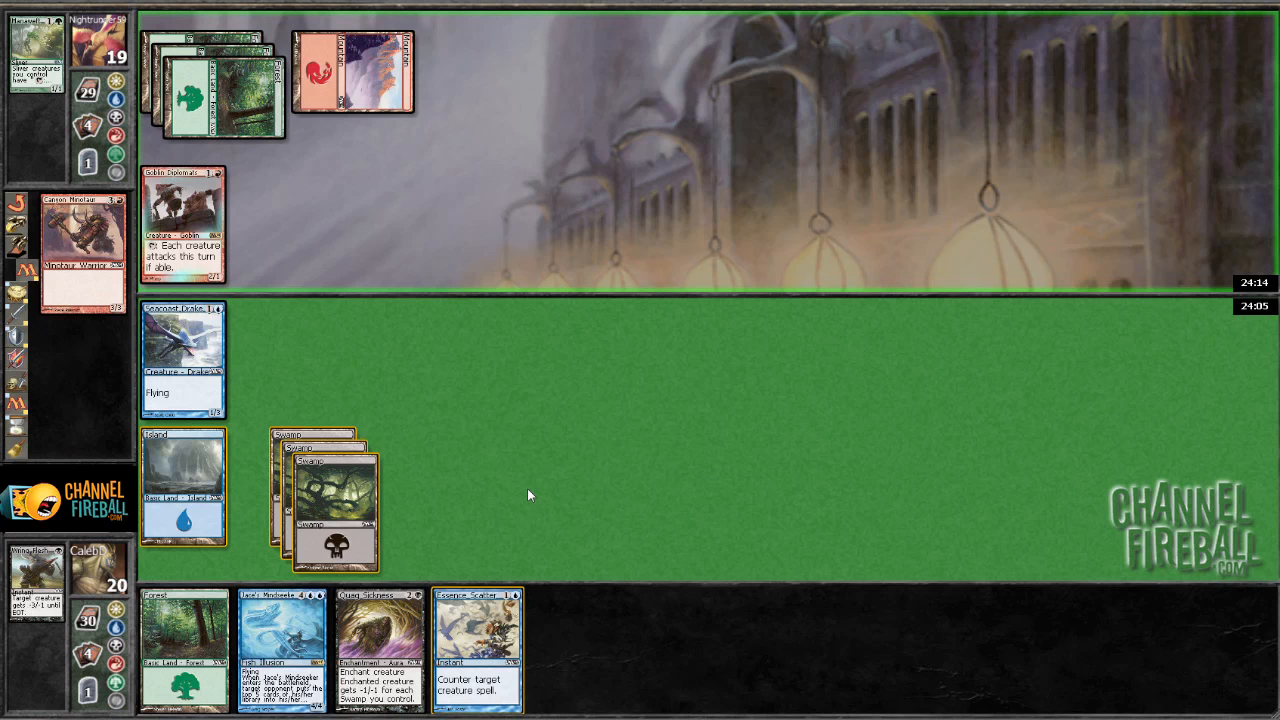
{"action": "mouse_move", "coordinate": [476, 640]}
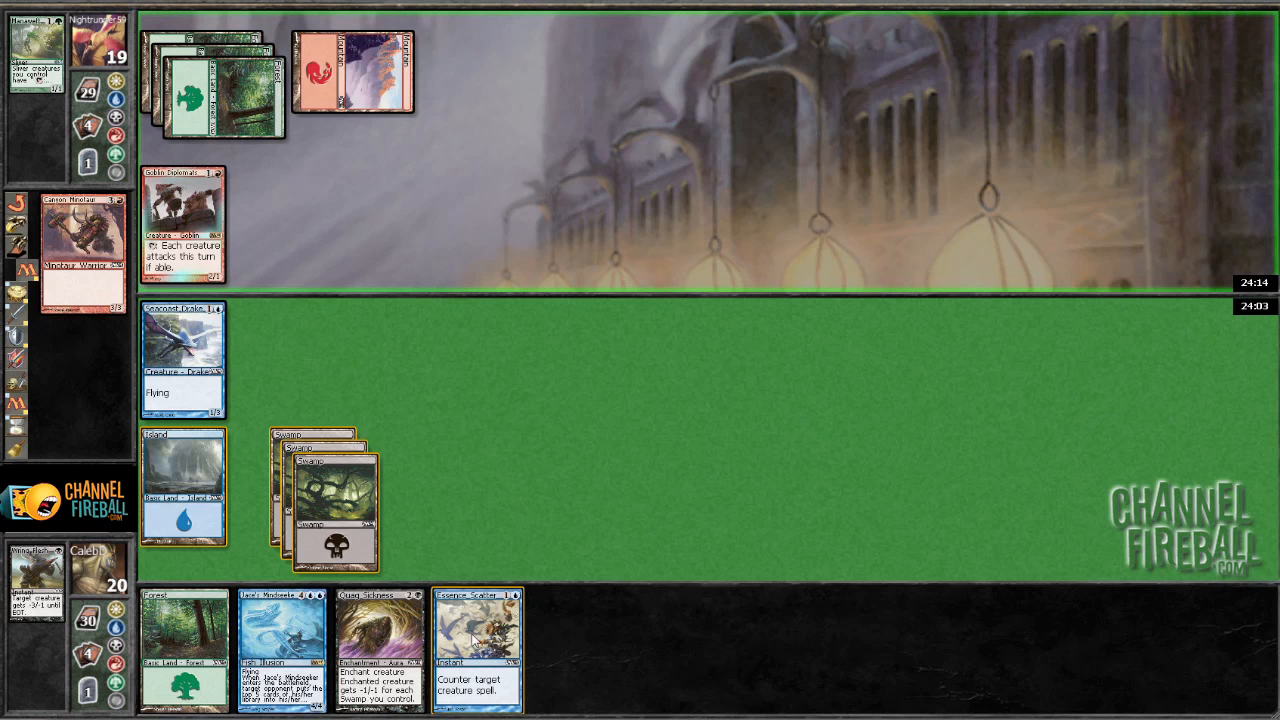
{"action": "mouse_move", "coordinate": [108, 278]}
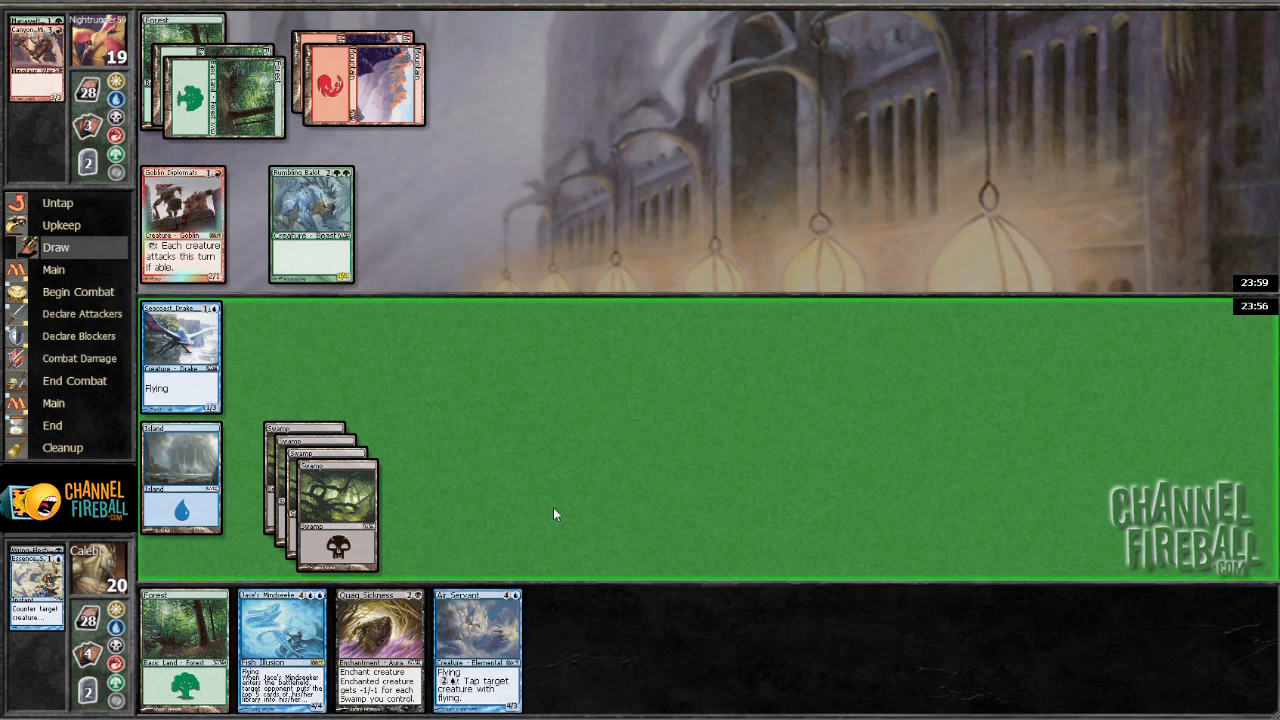
{"action": "mouse_move", "coordinate": [204, 576]}
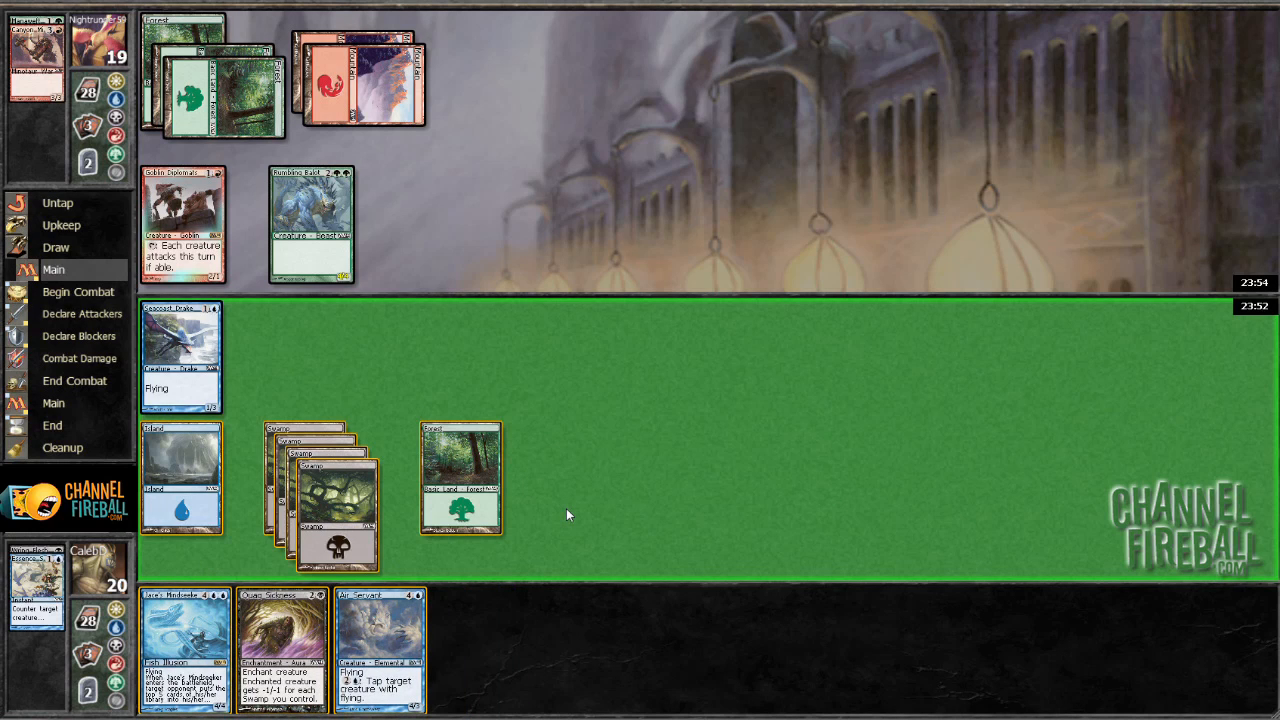
{"action": "mouse_move", "coordinate": [560, 524]}
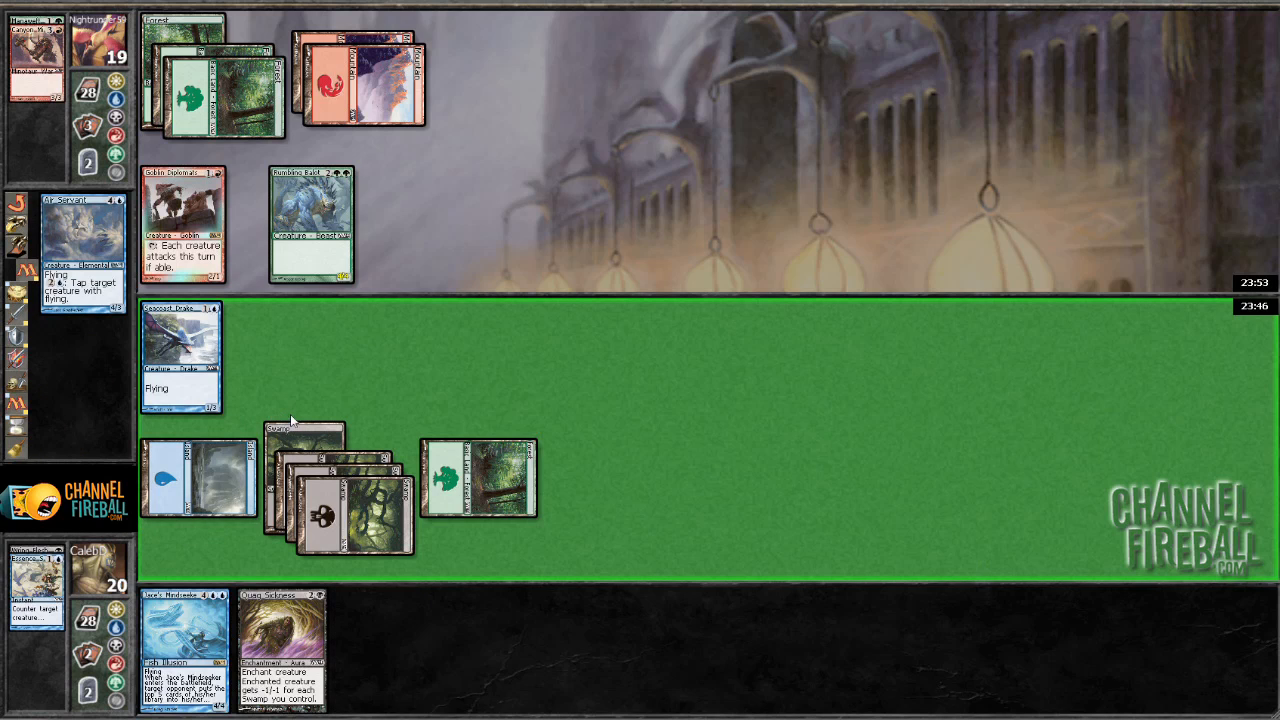
{"action": "mouse_move", "coordinate": [342, 402]}
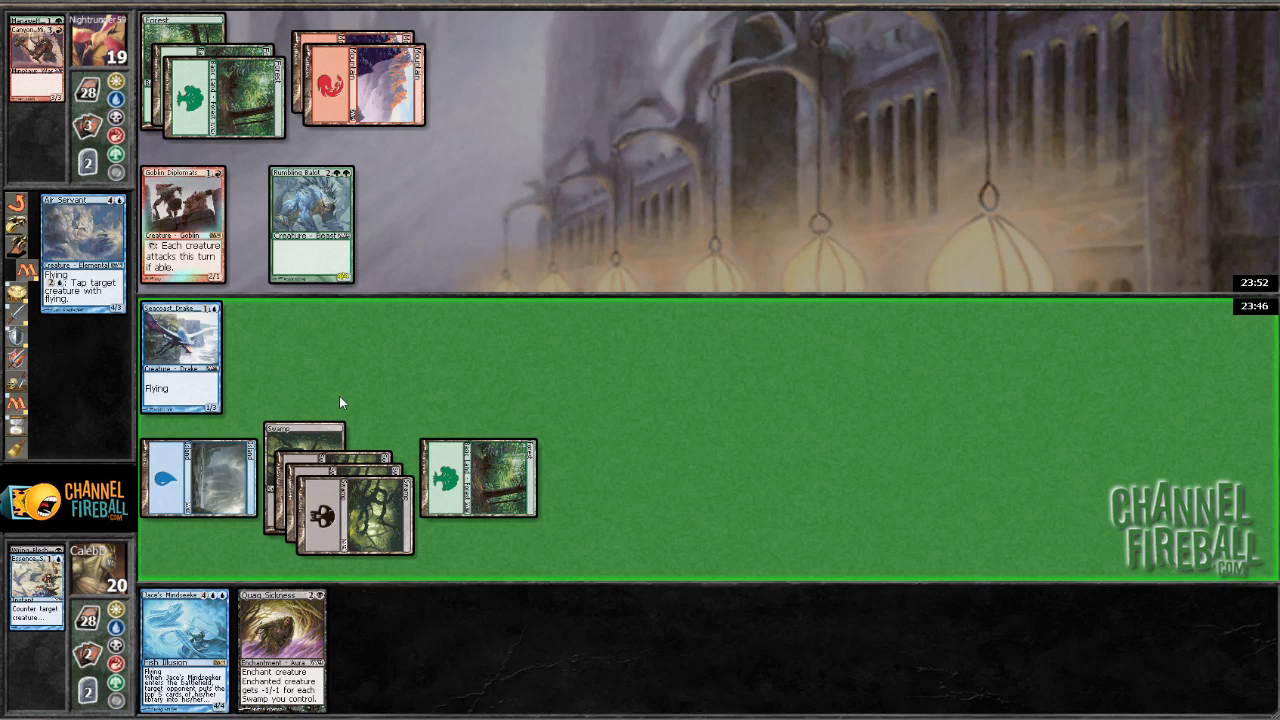
Step: Attack with the flying creature and confirm, dropping the opponent to 18 life
{"action": "left_click", "coordinate": [200, 224]}
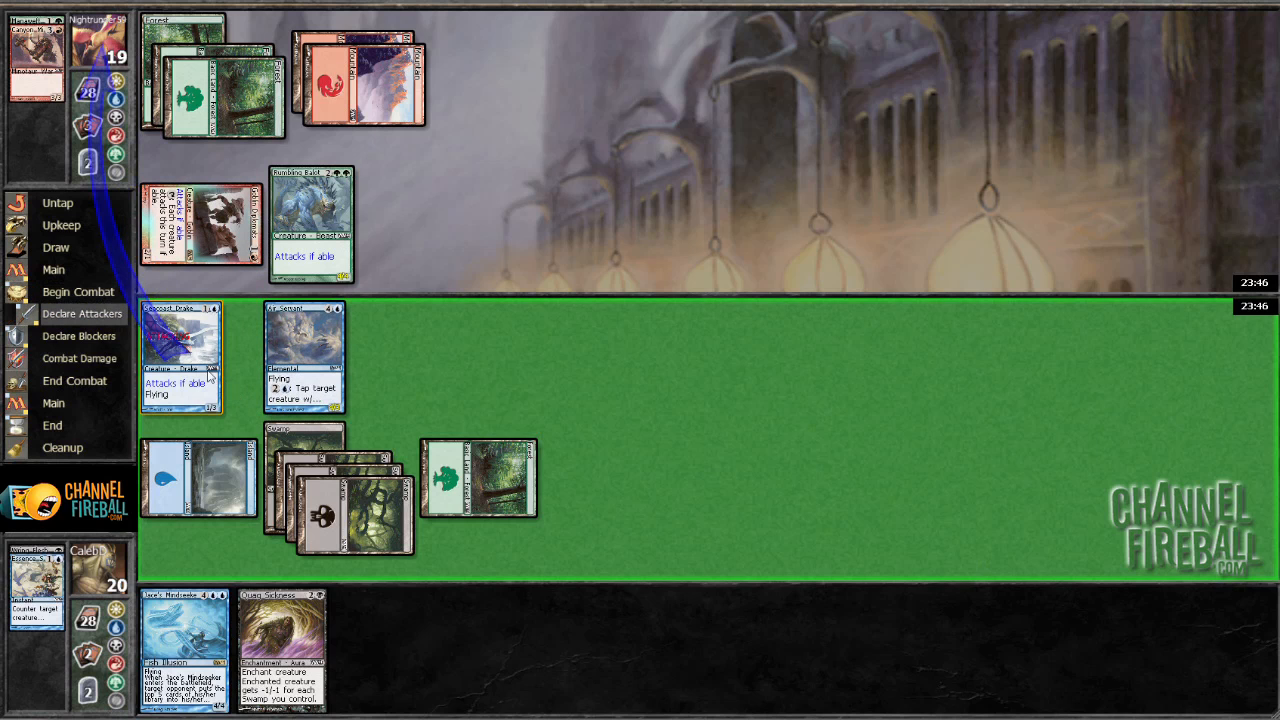
{"action": "left_click", "coordinate": [184, 356]}
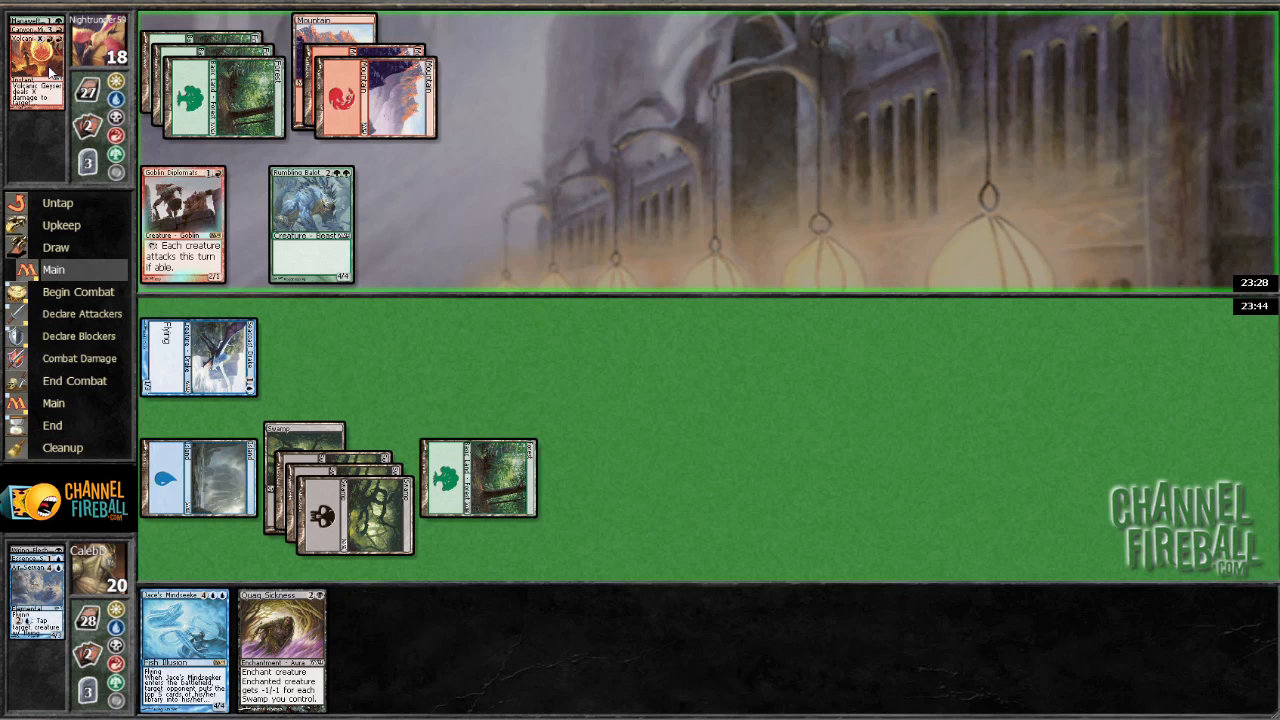
Step: Continue playing the board through to turn 9
{"action": "left_click", "coordinate": [80, 312]}
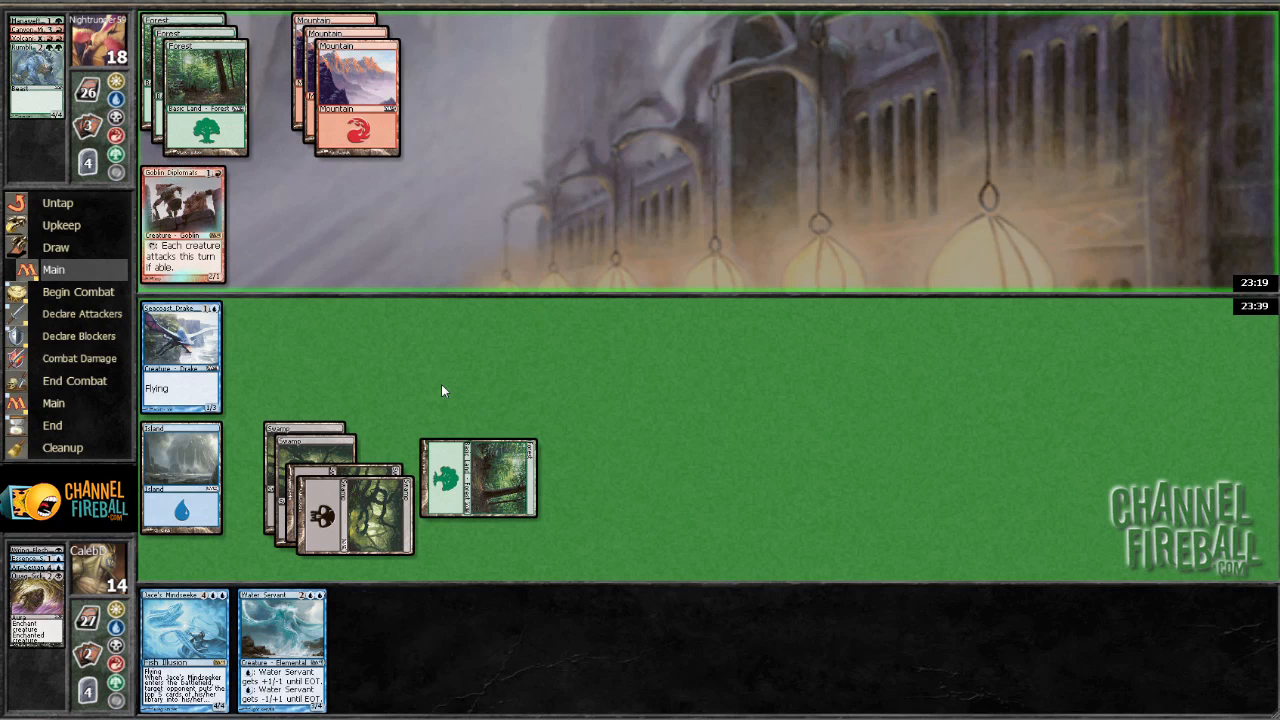
{"action": "mouse_move", "coordinate": [590, 500]}
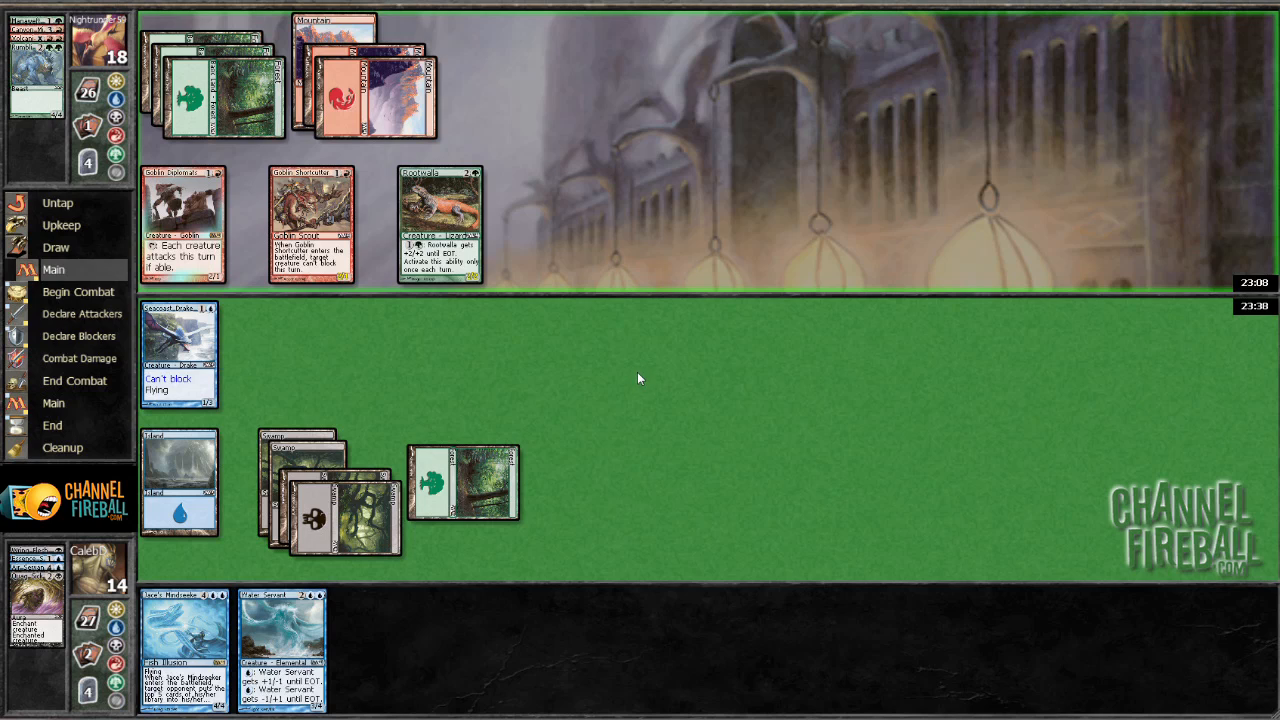
{"action": "left_click", "coordinate": [184, 220]}
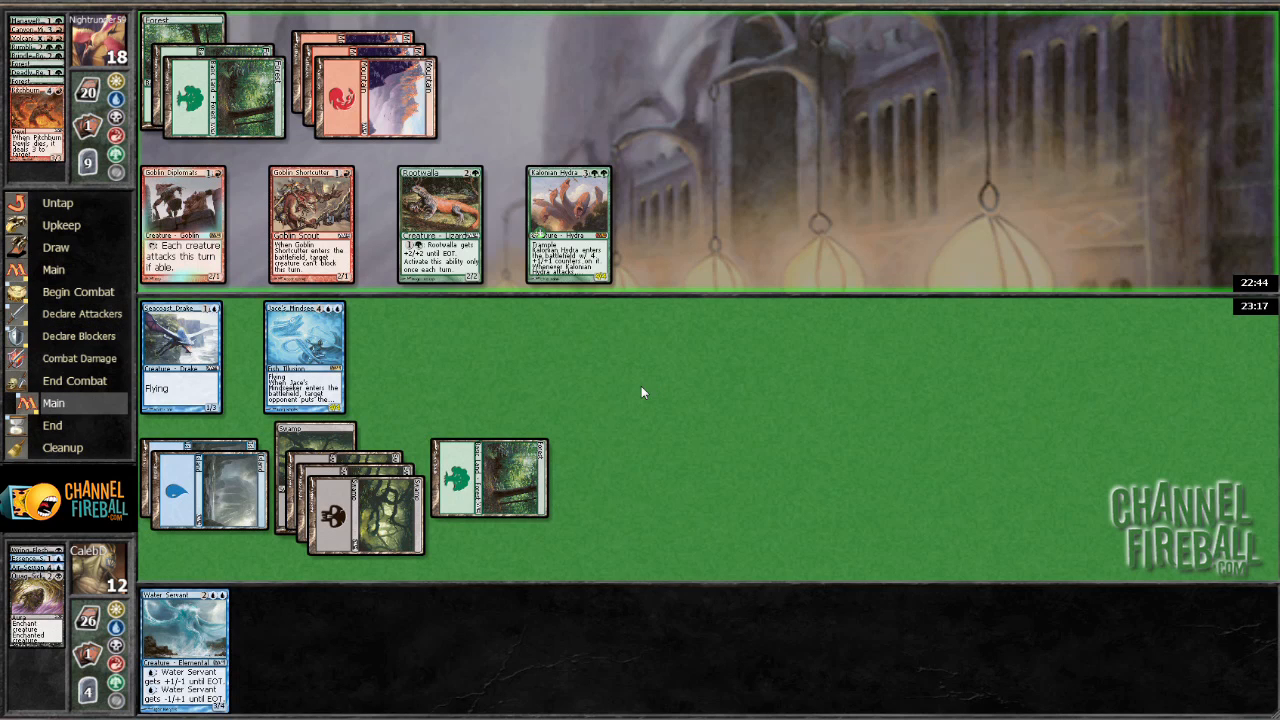
{"action": "mouse_move", "coordinate": [496, 392]}
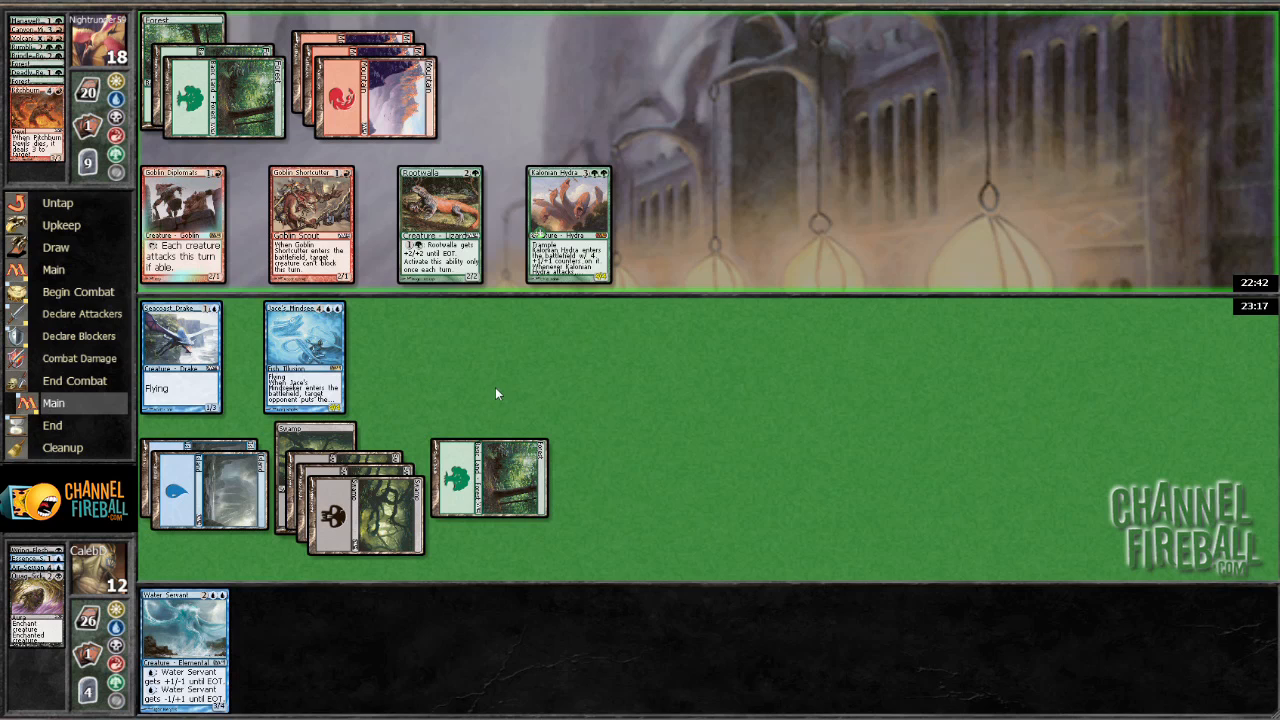
{"action": "mouse_move", "coordinate": [356, 360]}
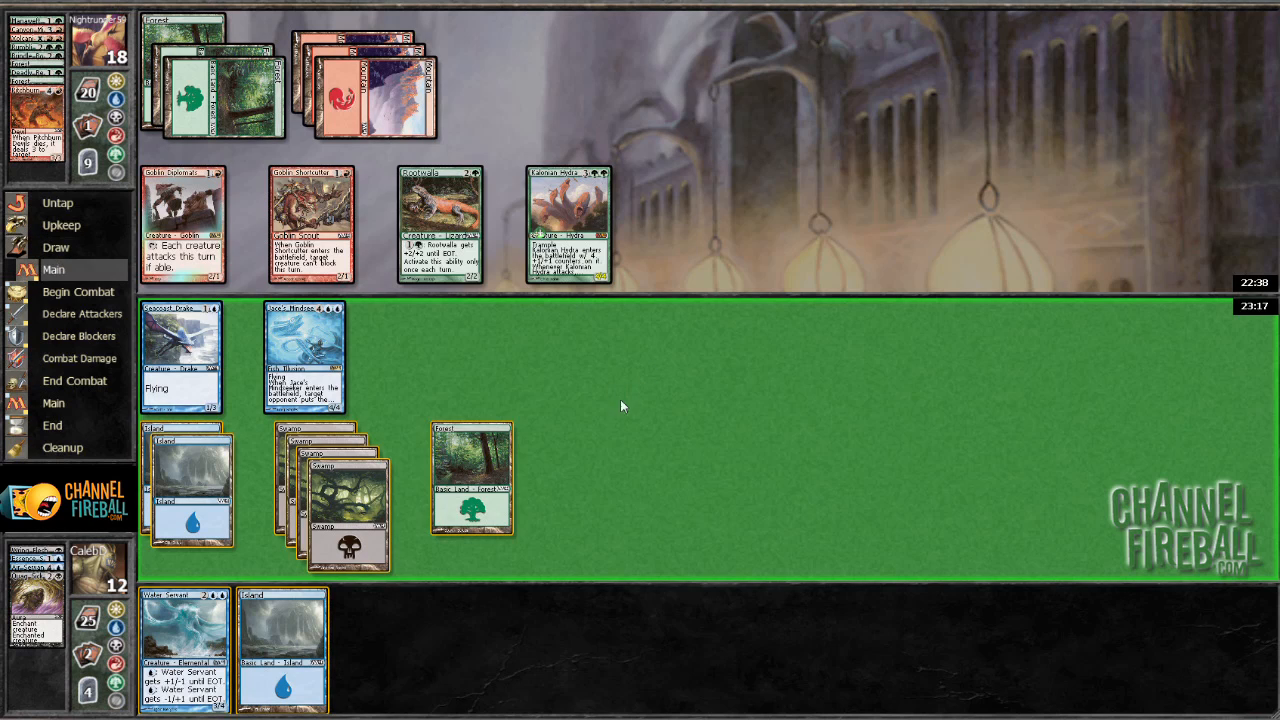
{"action": "mouse_move", "coordinate": [770, 454]}
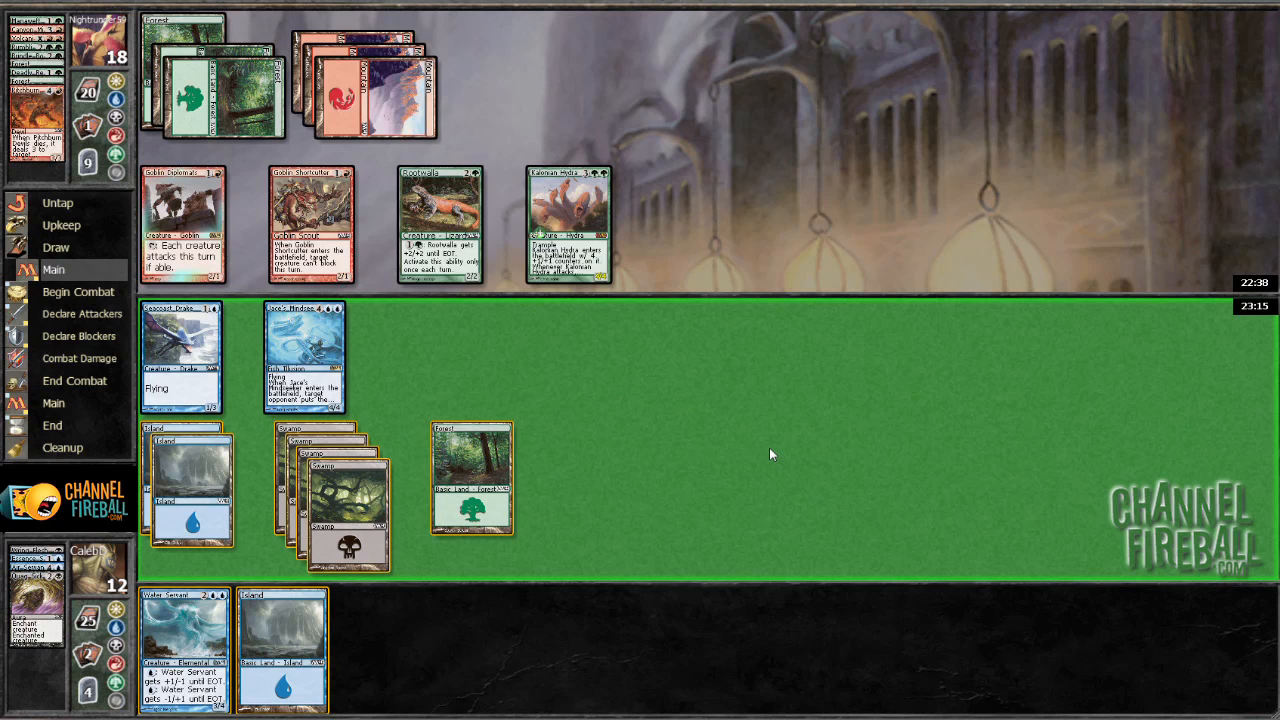
{"action": "mouse_move", "coordinate": [730, 488]}
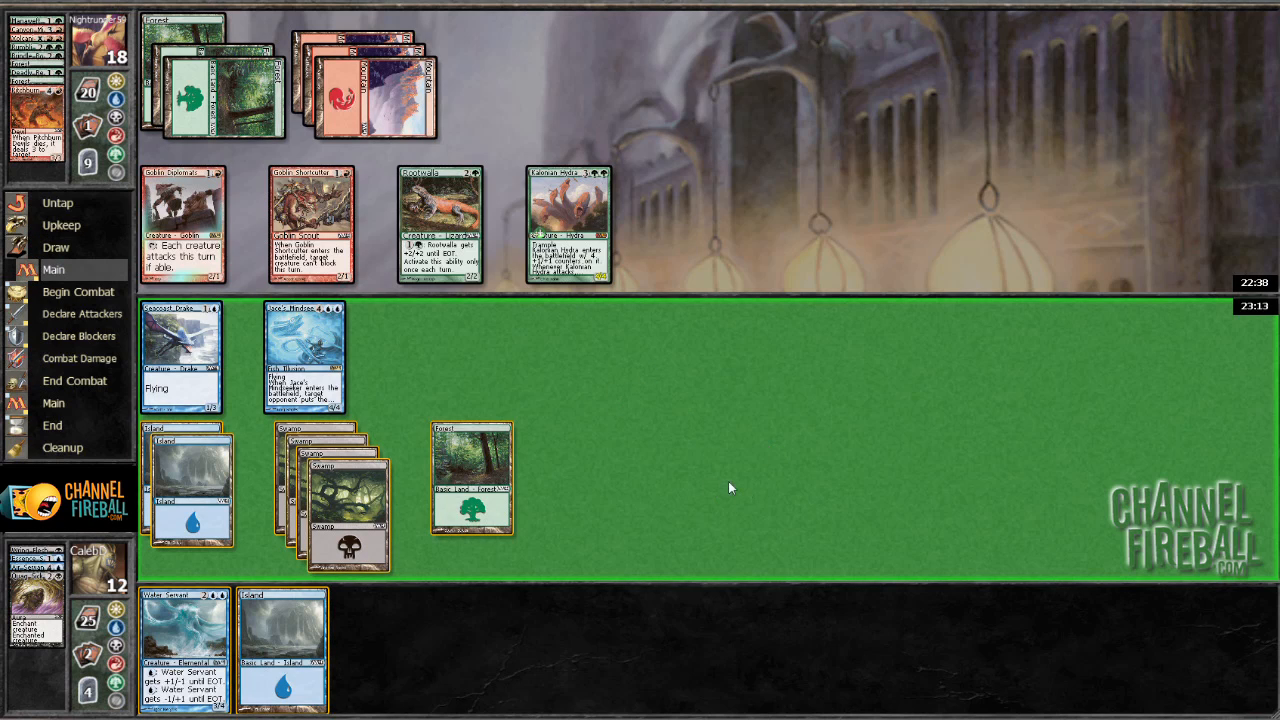
{"action": "mouse_move", "coordinate": [256, 348]}
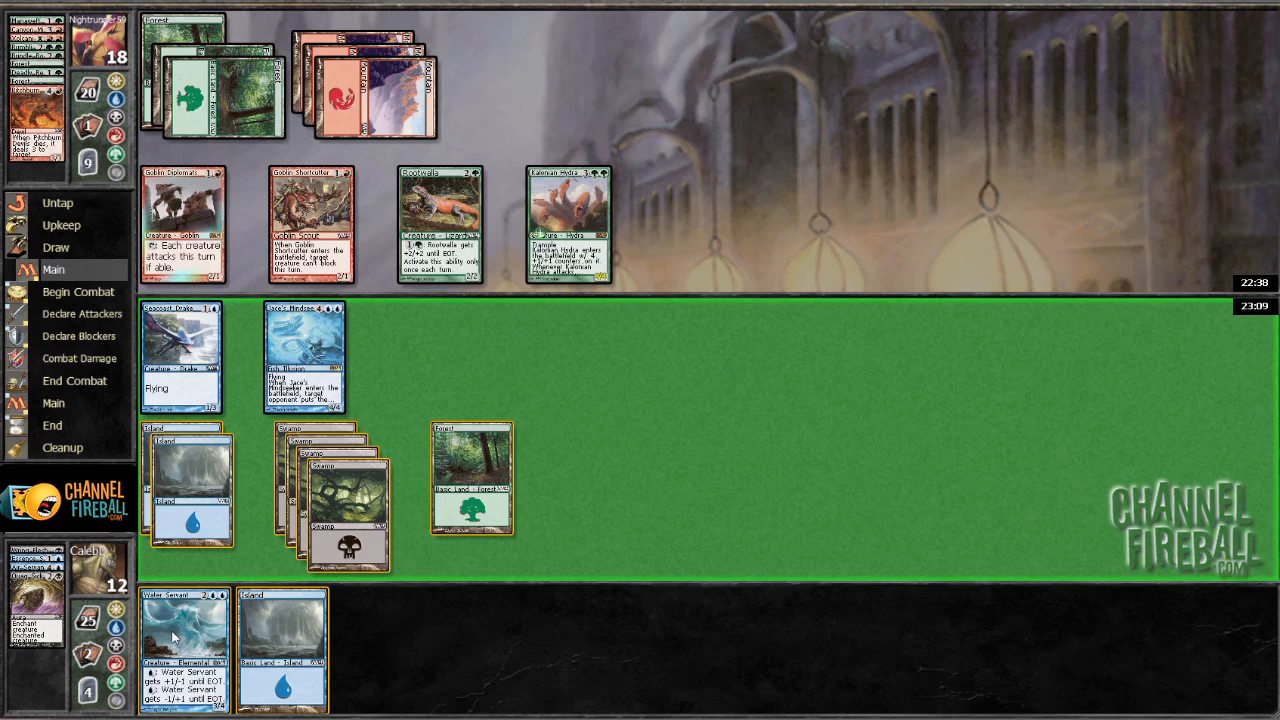
{"action": "mouse_move", "coordinate": [584, 200]}
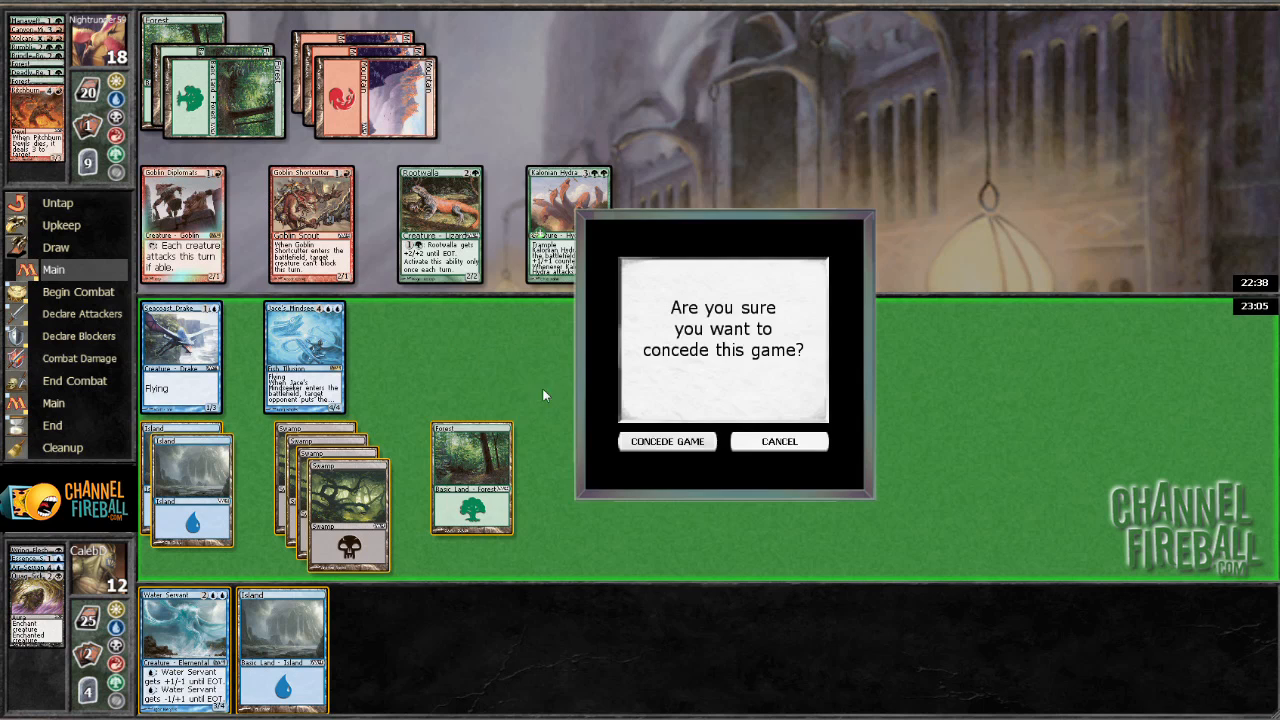
Step: Concede the game and acknowledge the Game Results, losing on turn 9
{"action": "left_click", "coordinate": [666, 442]}
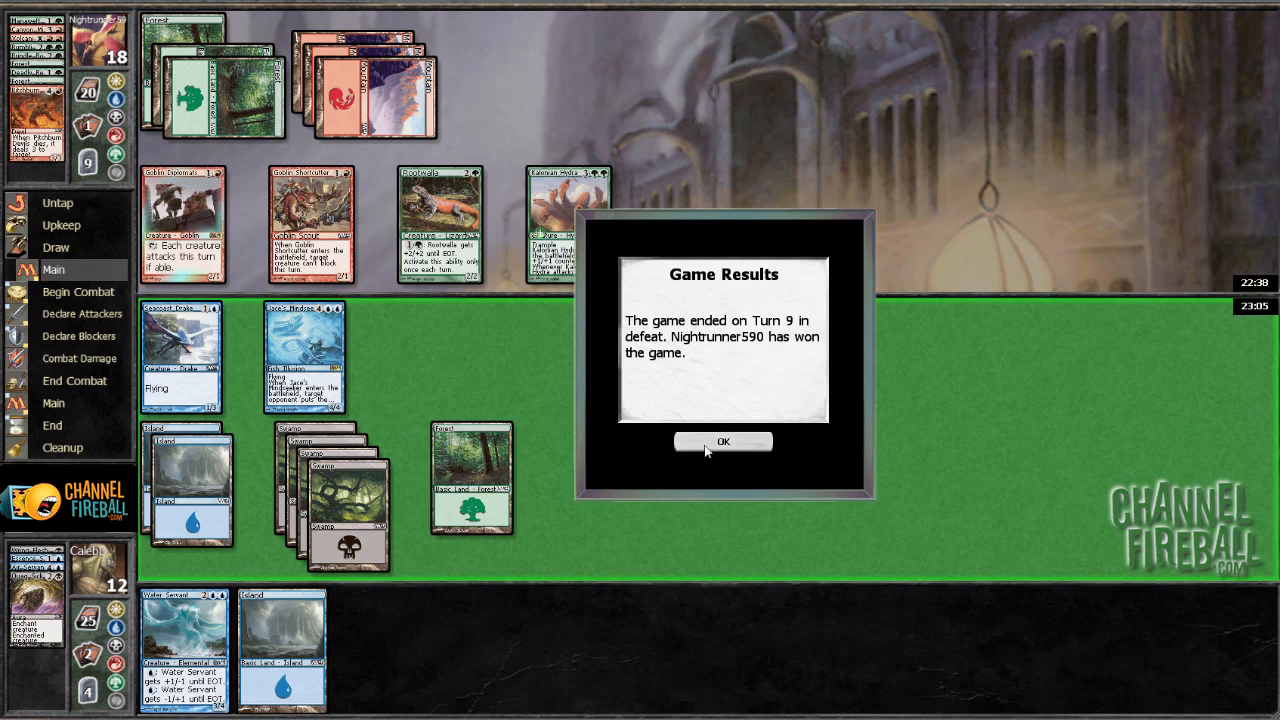
{"action": "left_click", "coordinate": [724, 442]}
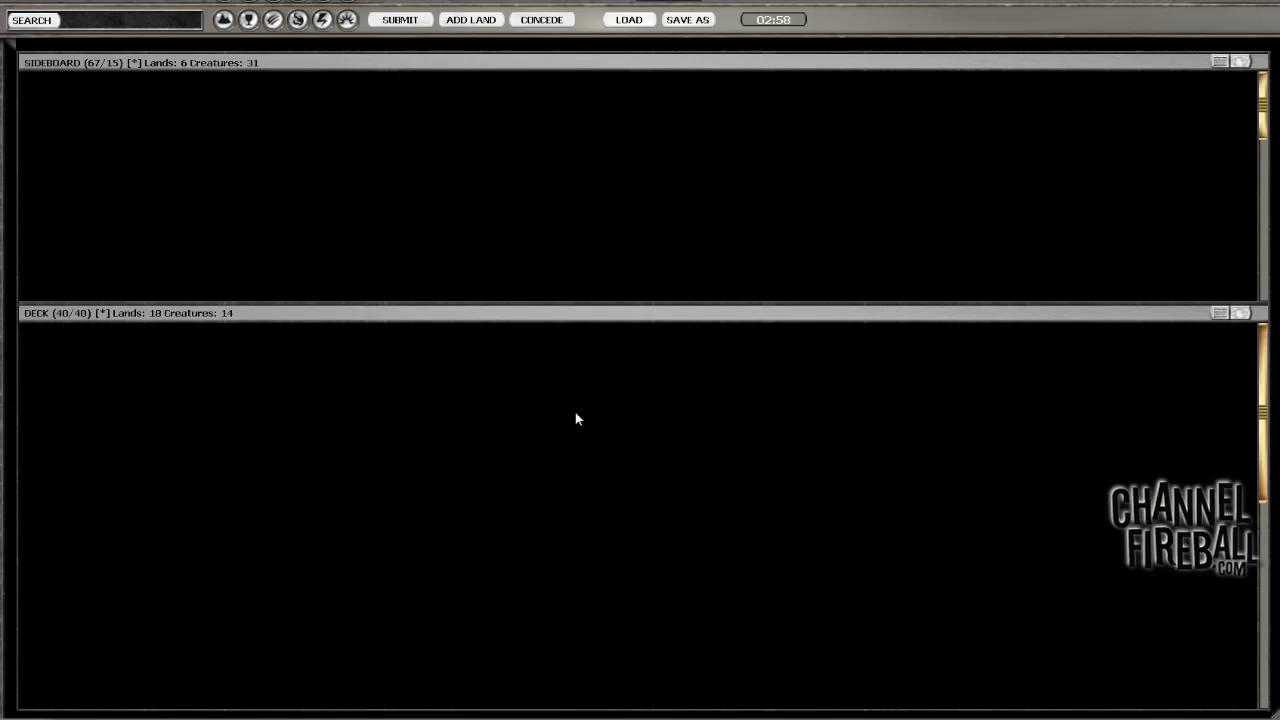
Step: Review the loaded sideboarding screen with the sideboard and 40-card deck lists
{"action": "left_click", "coordinate": [628, 20]}
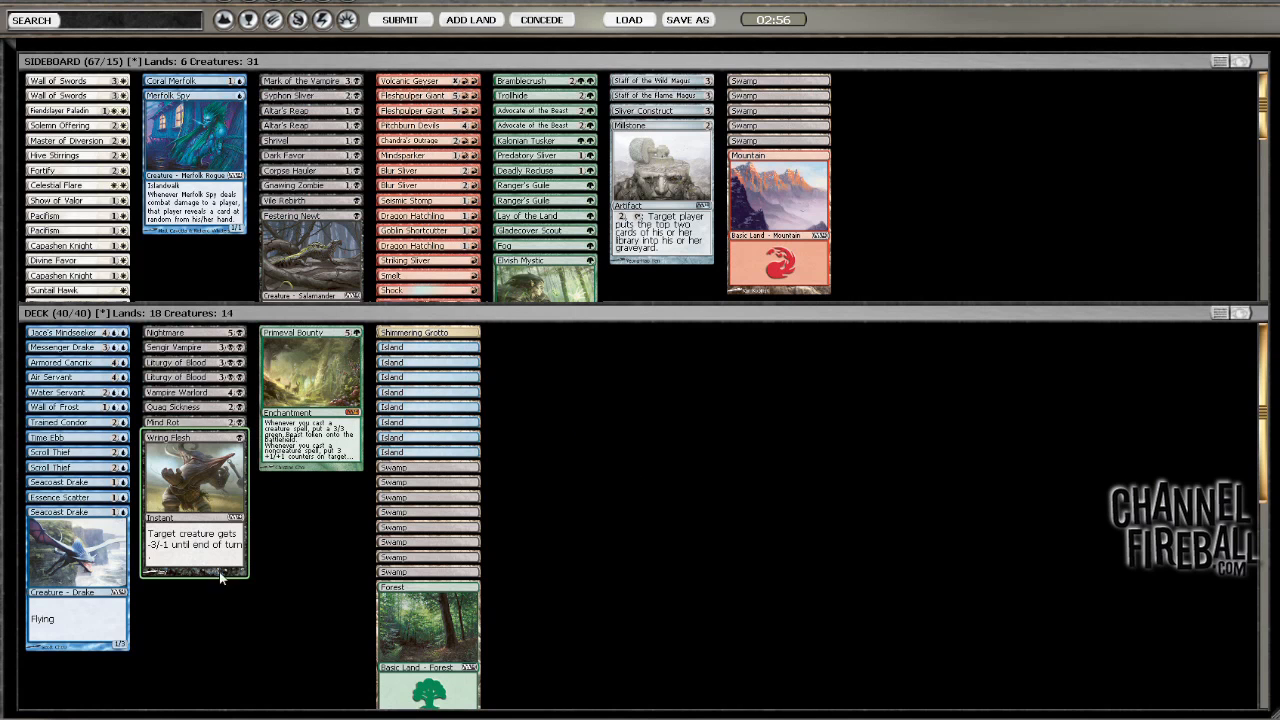
{"action": "mouse_move", "coordinate": [624, 418]}
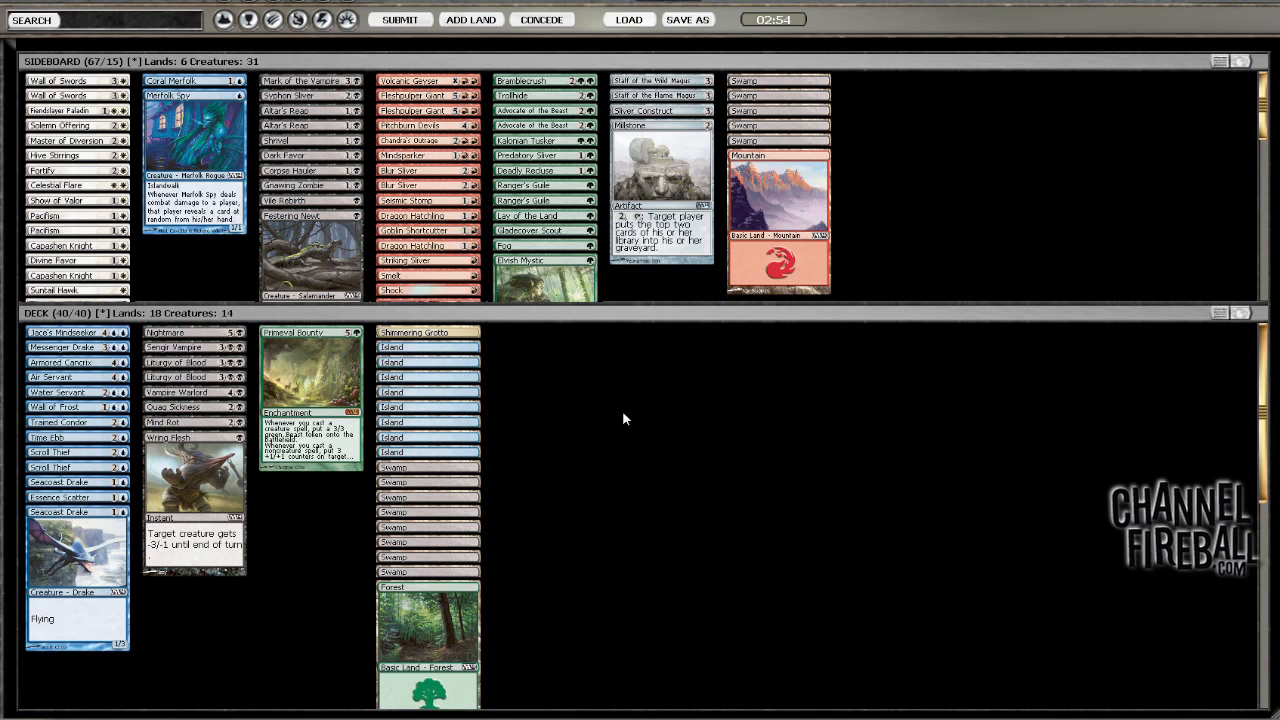
{"action": "mouse_move", "coordinate": [644, 568]}
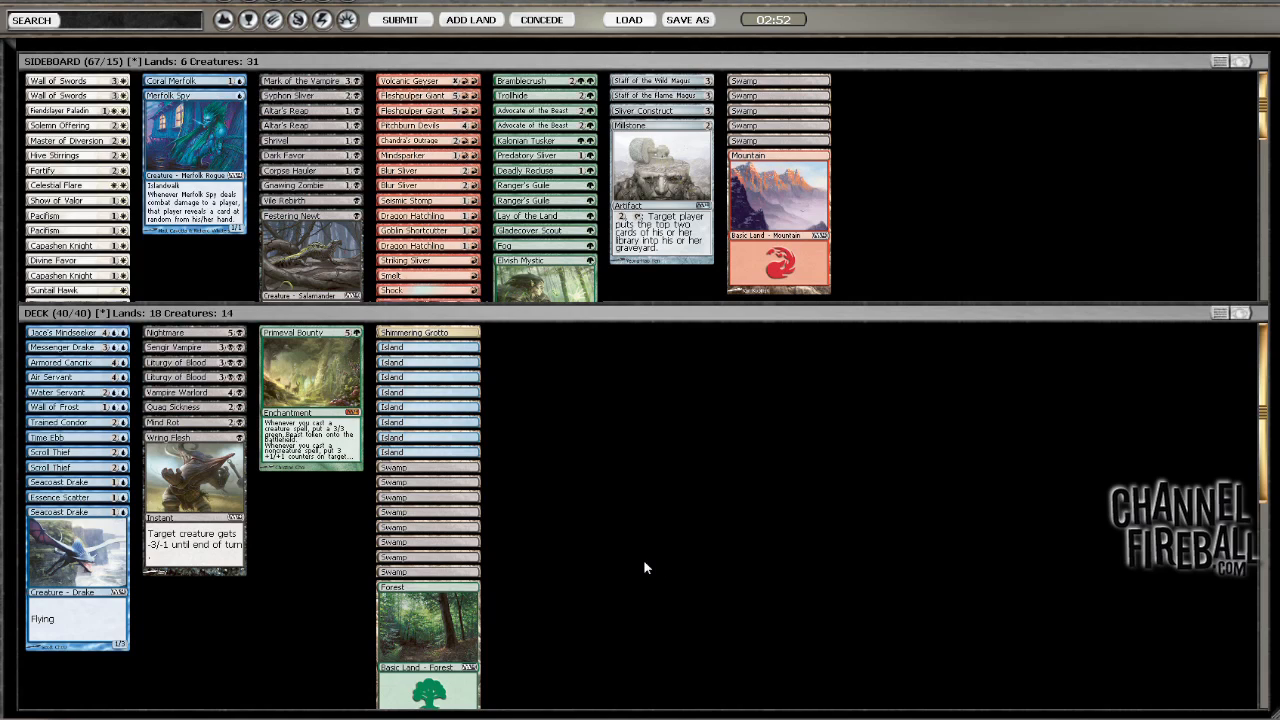
{"action": "mouse_move", "coordinate": [780, 368]}
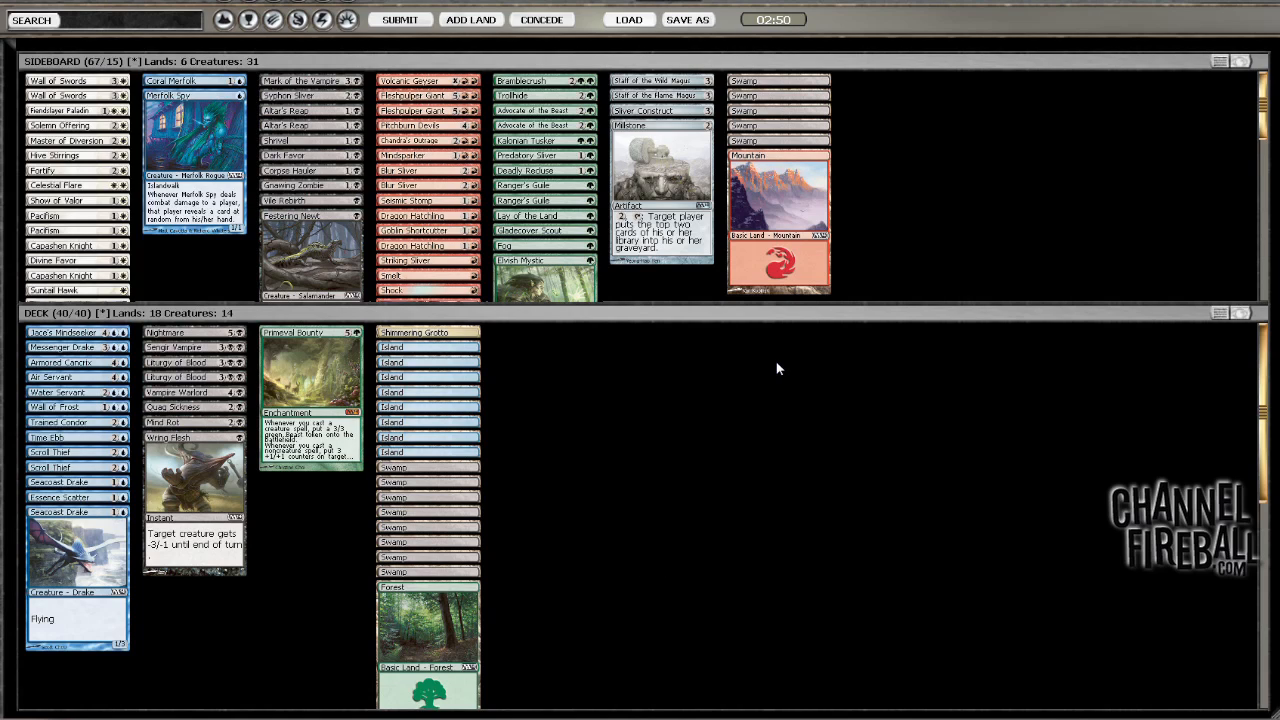
{"action": "mouse_move", "coordinate": [768, 370]}
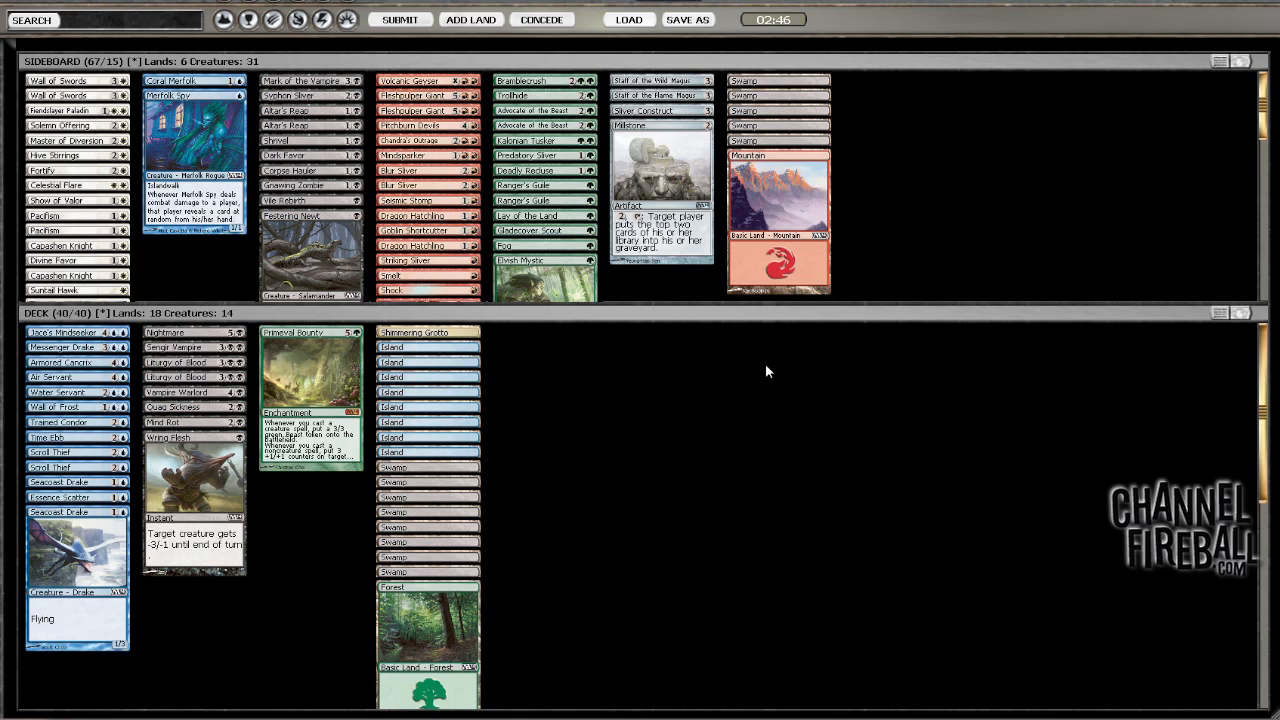
{"action": "mouse_move", "coordinate": [648, 400]}
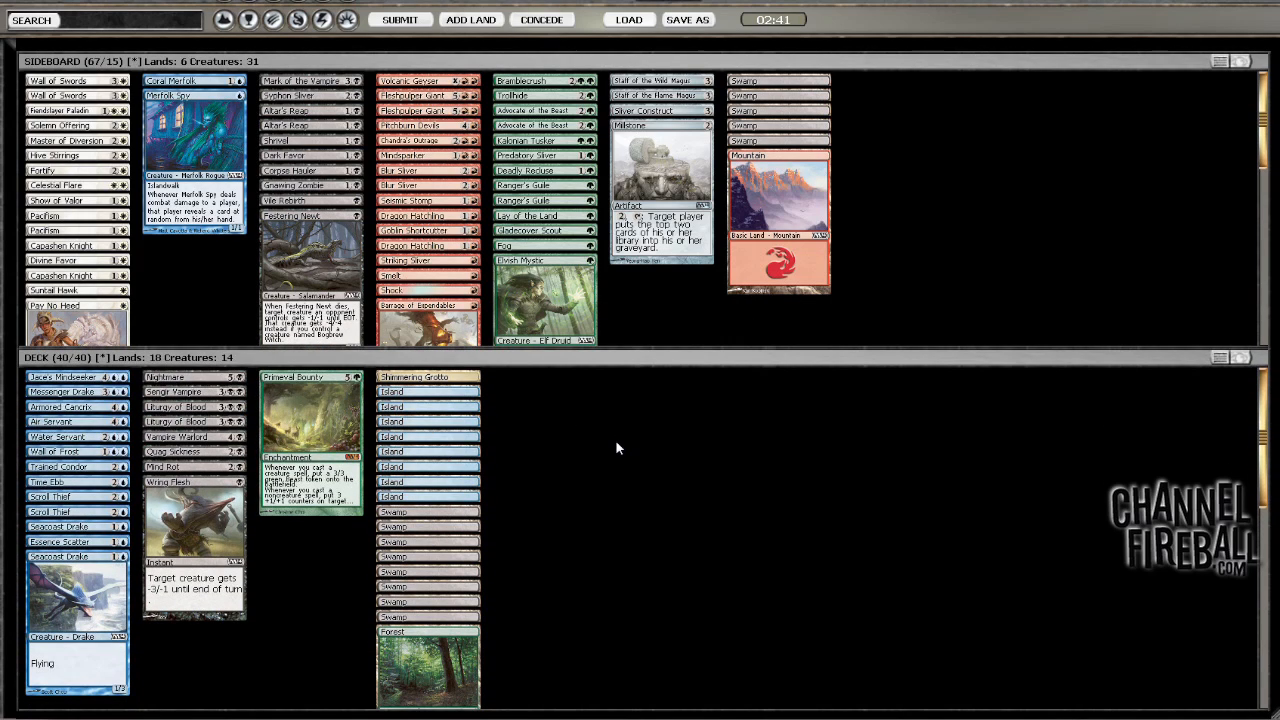
{"action": "mouse_move", "coordinate": [598, 444]}
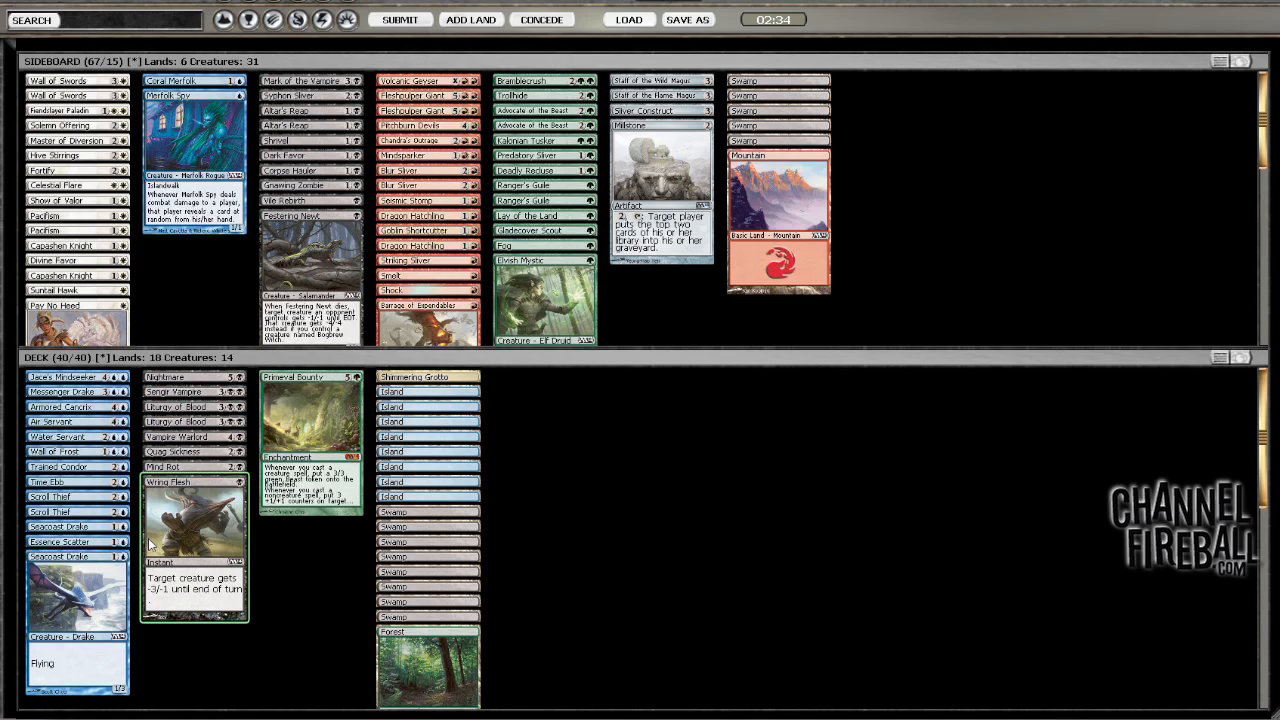
{"action": "mouse_move", "coordinate": [76, 376]}
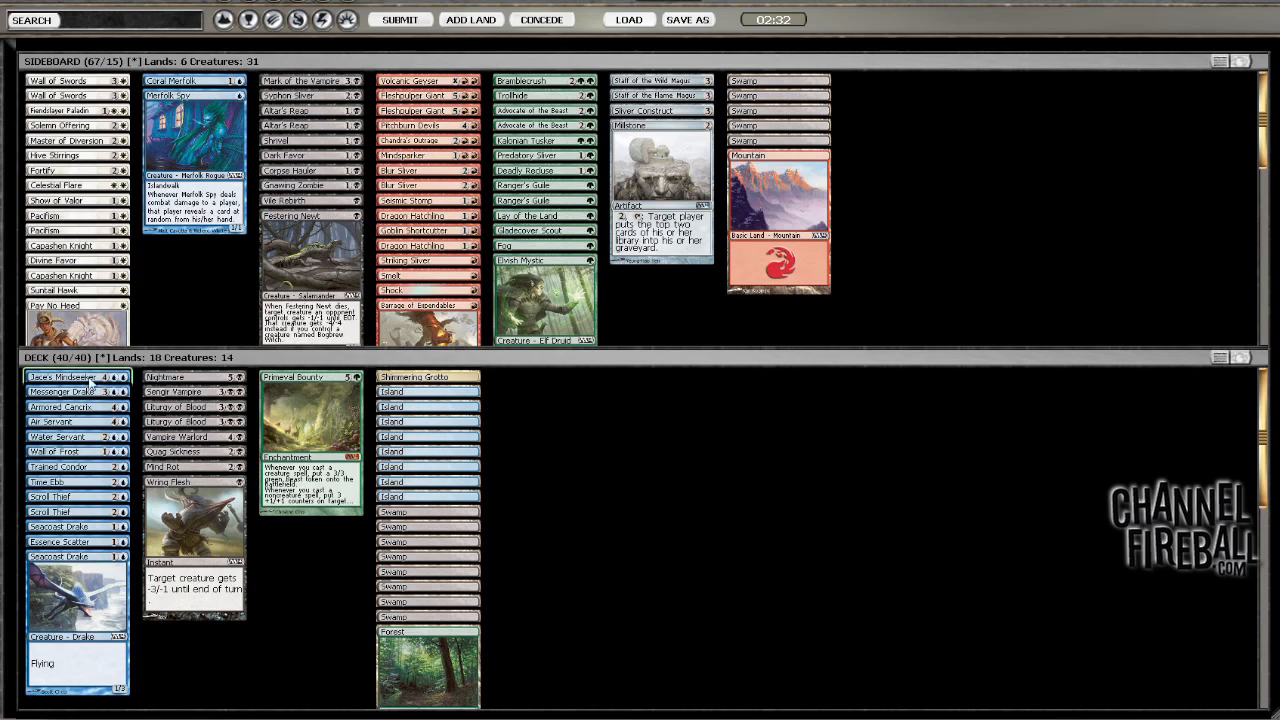